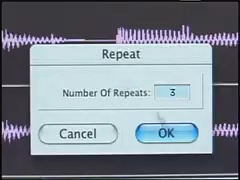
- Confirm the Repeat effect with 3 repeats on the selected audio
{"action": "left_click", "coordinate": [162, 129]}
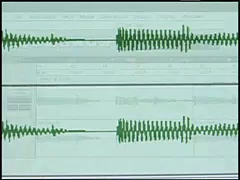